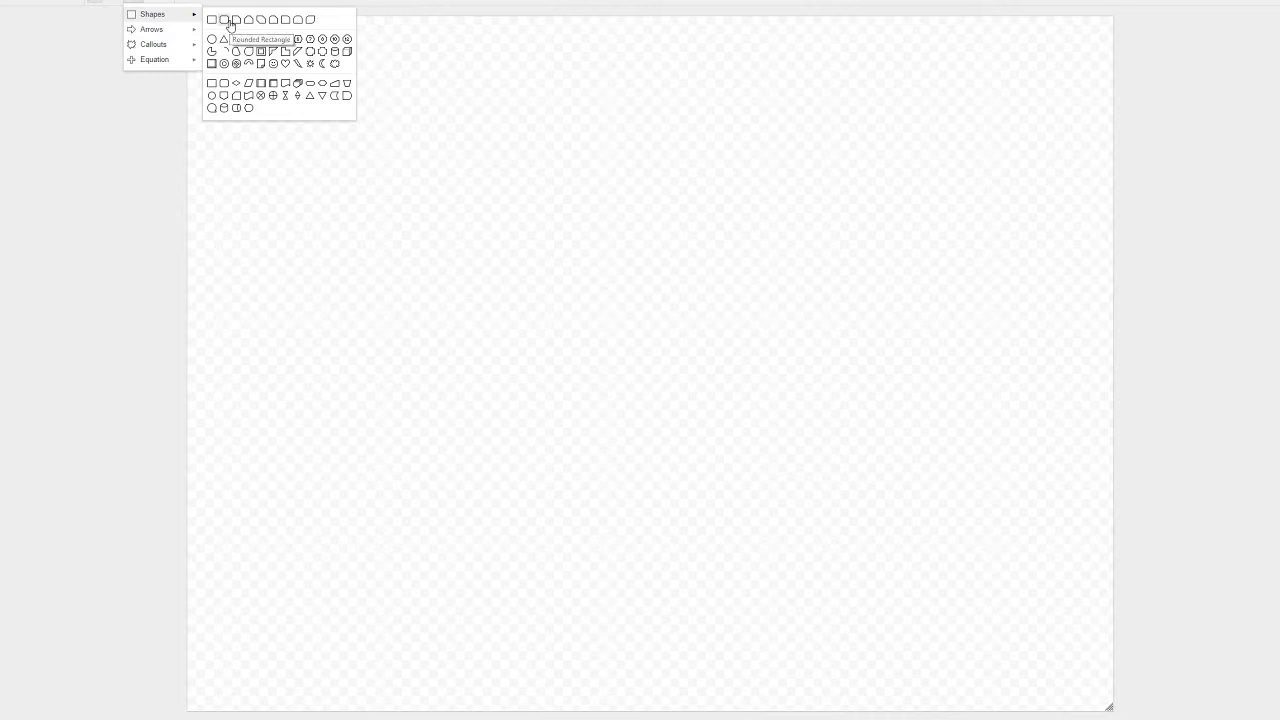
# Step: Draw a rounded Server box listing X = 10 and Y = 11, plus a Client box below
pyautogui.click(224, 20)
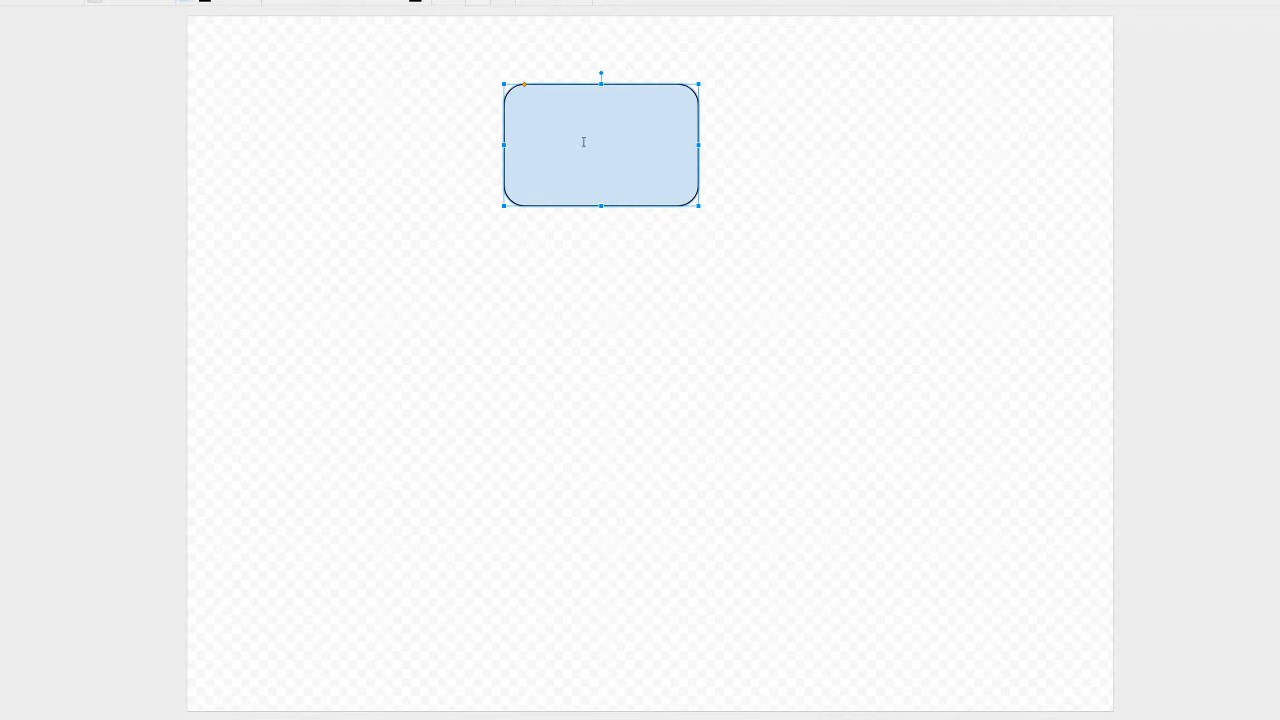
pyautogui.write('Server')
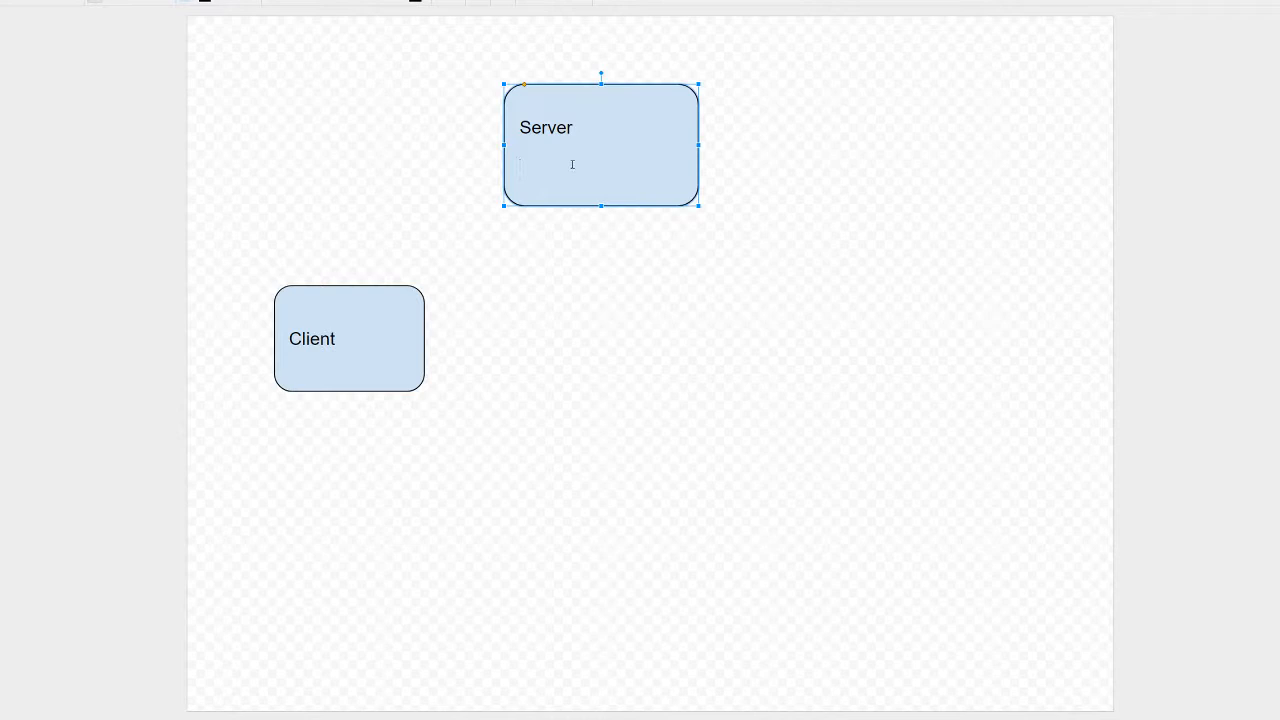
pyautogui.write('X = 10')
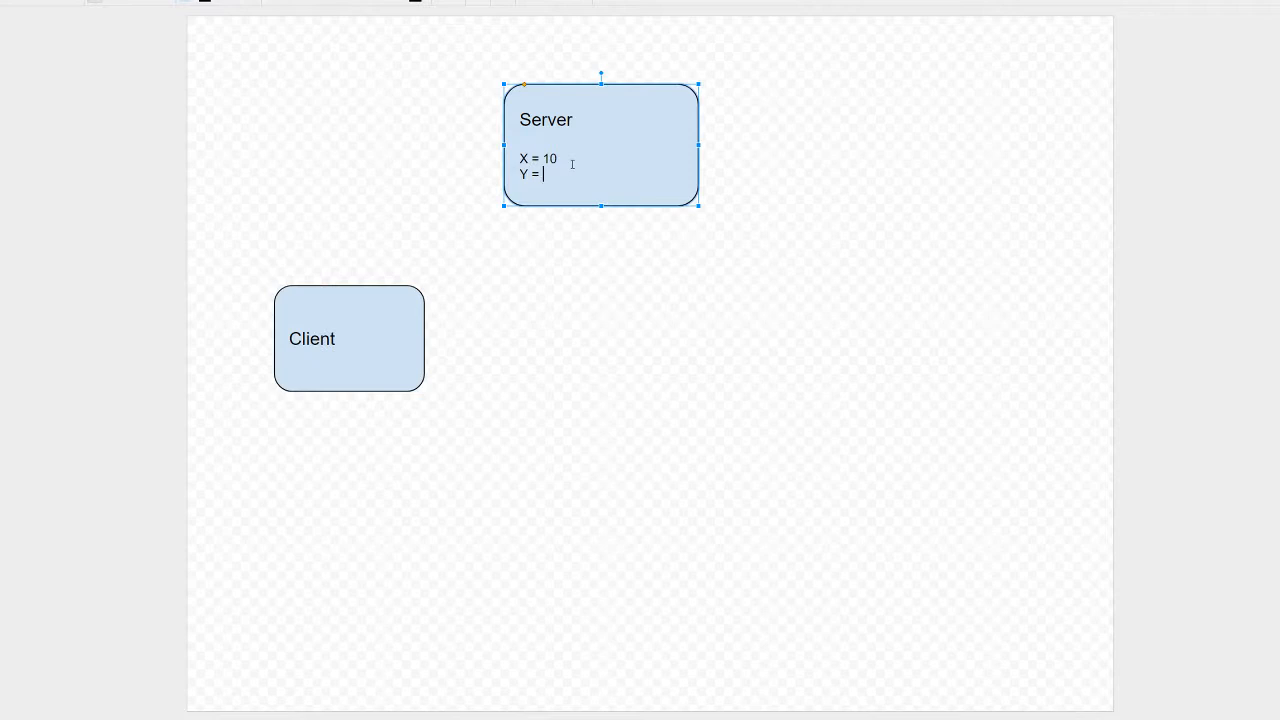
pyautogui.write('11')
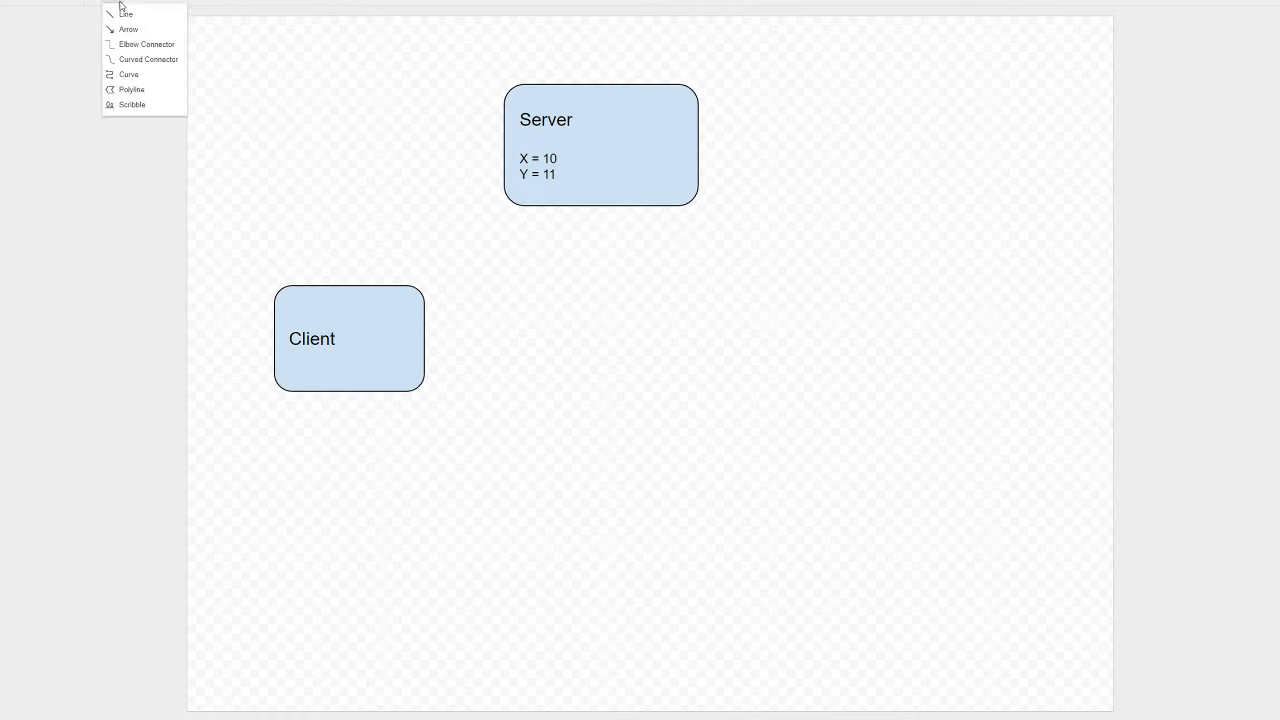
# Step: Connect Client to Server with an arrow and give Client X = 10, Y = 11
pyautogui.moveTo(348, 290); pyautogui.dragTo(600, 206)
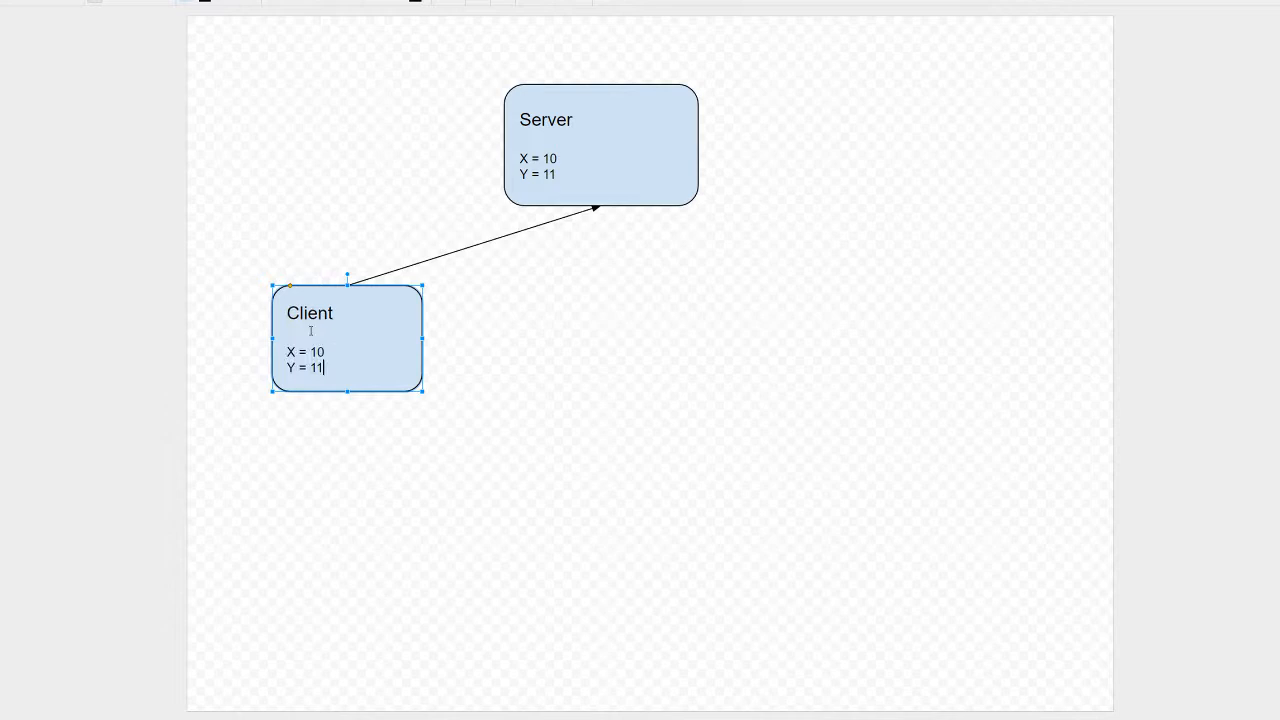
pyautogui.click(616, 238)
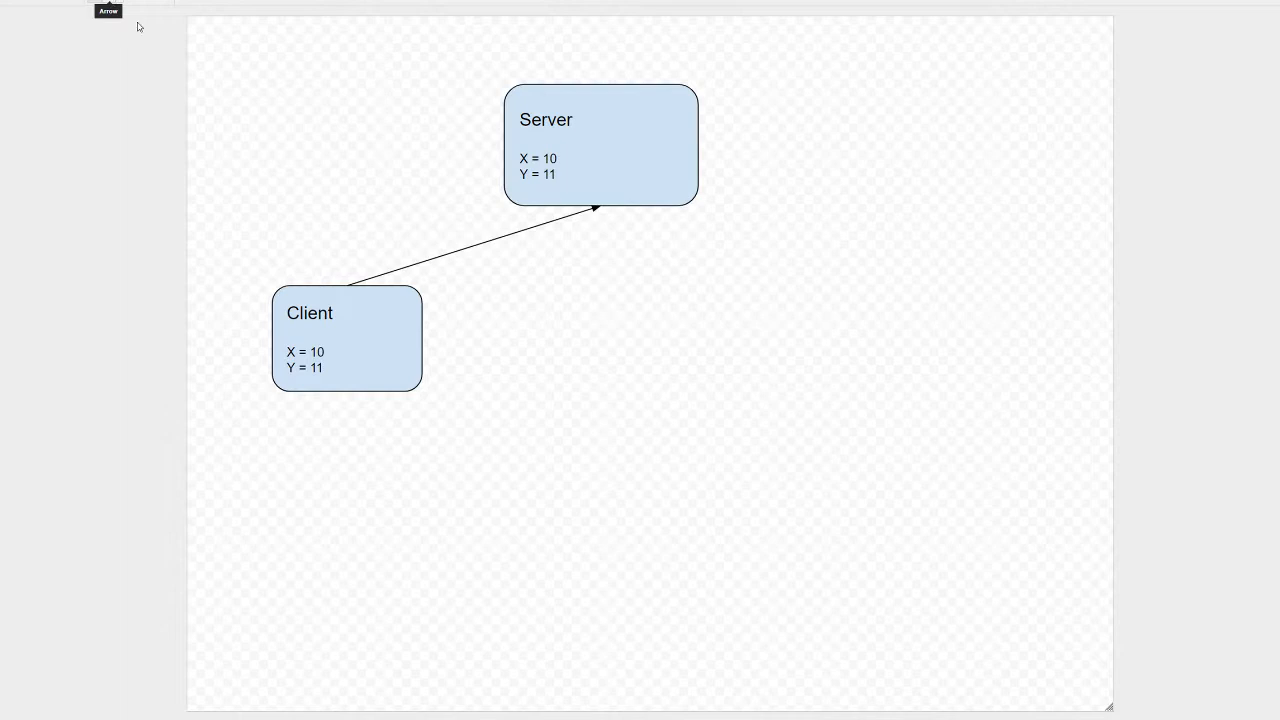
pyautogui.moveTo(708, 308)
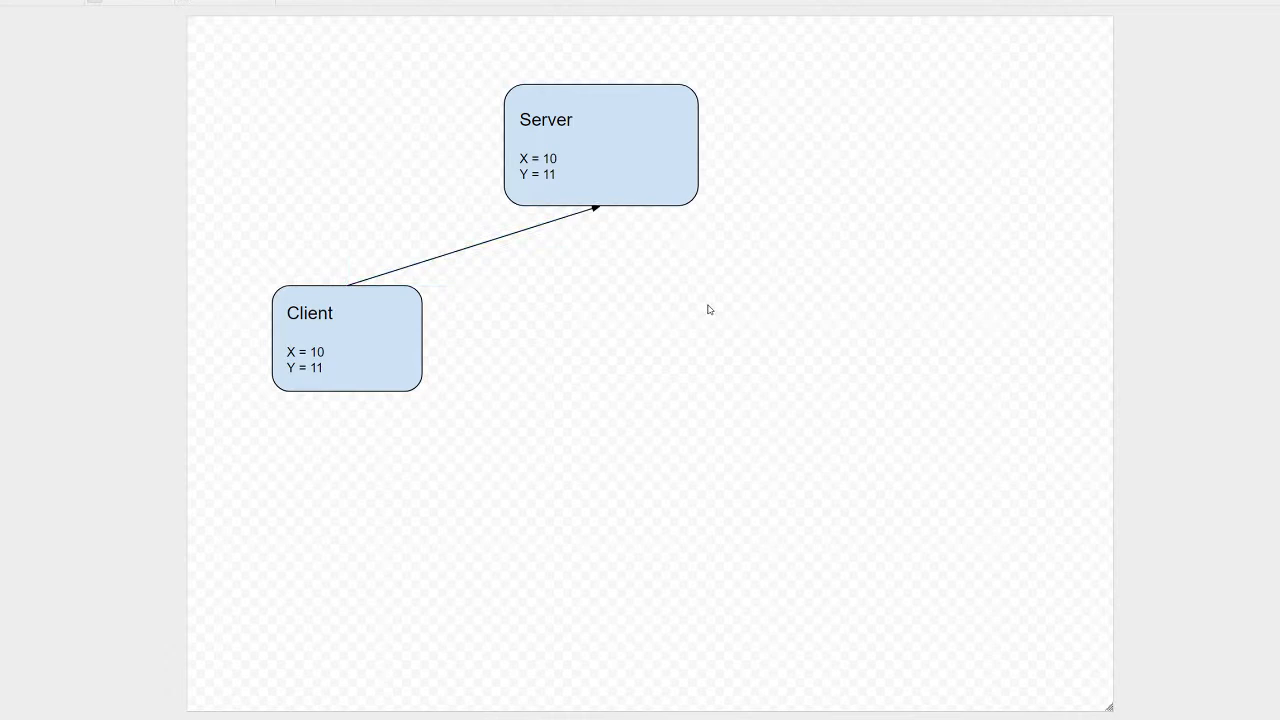
# Step: Add a Script.sqf box beside Server reading X = 10 if server, otherwise X = 15, in smaller font
pyautogui.click(600, 144)
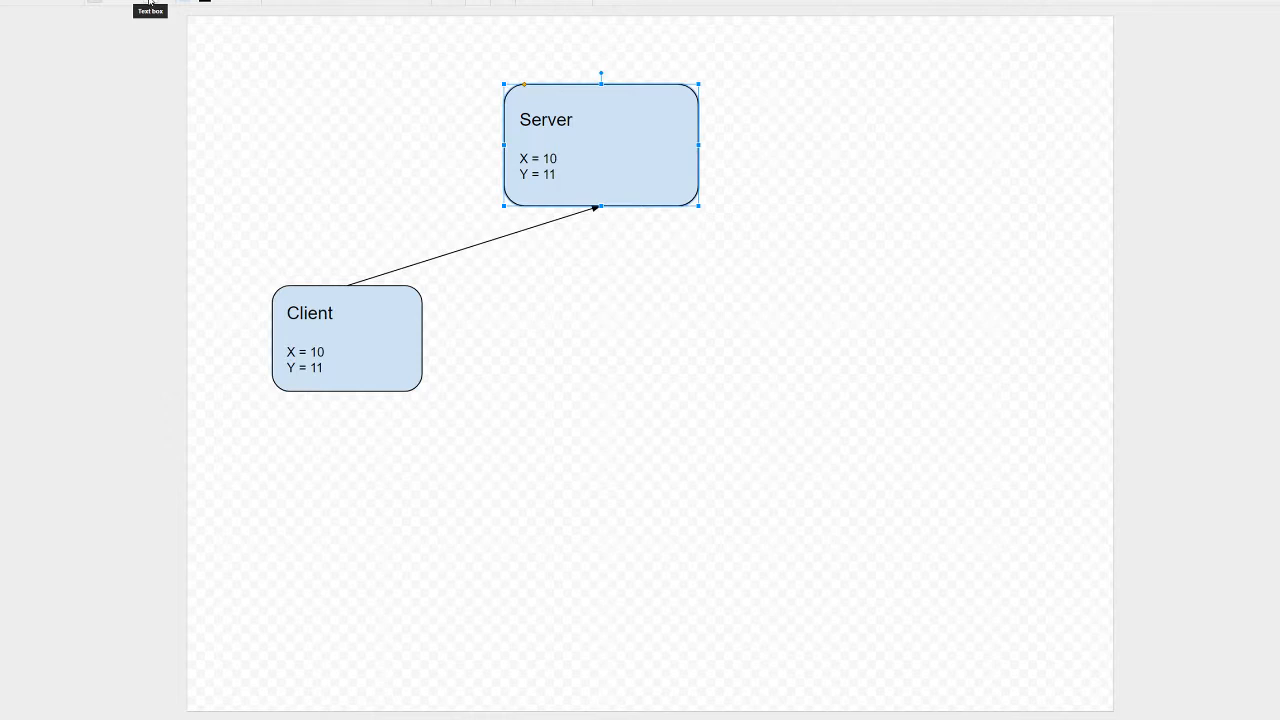
pyautogui.click(152, 14)
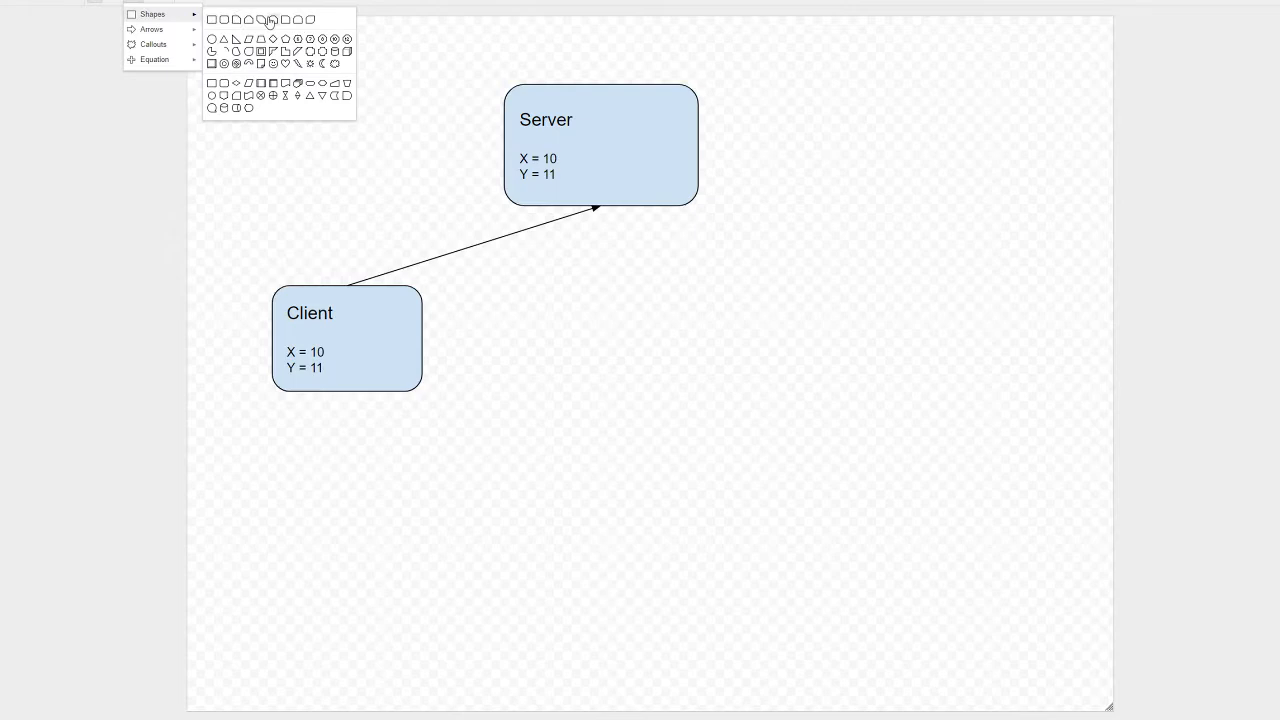
pyautogui.write('IOf')
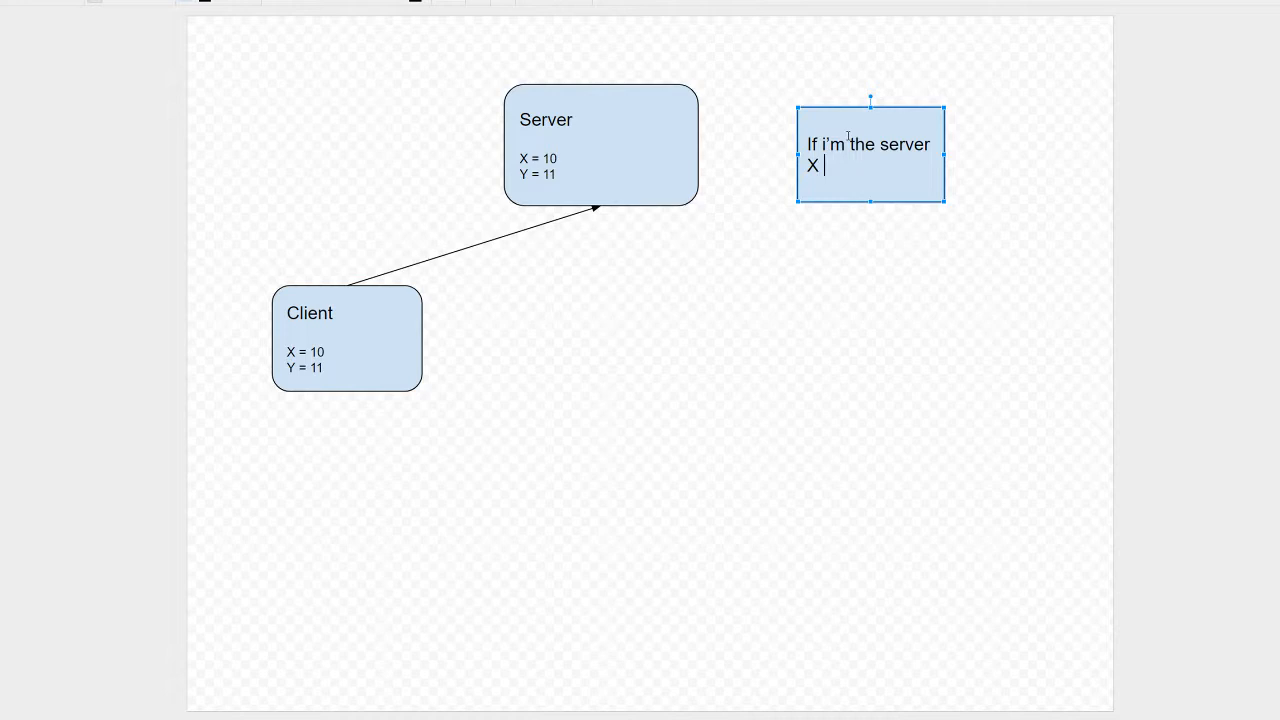
pyautogui.write('=10')
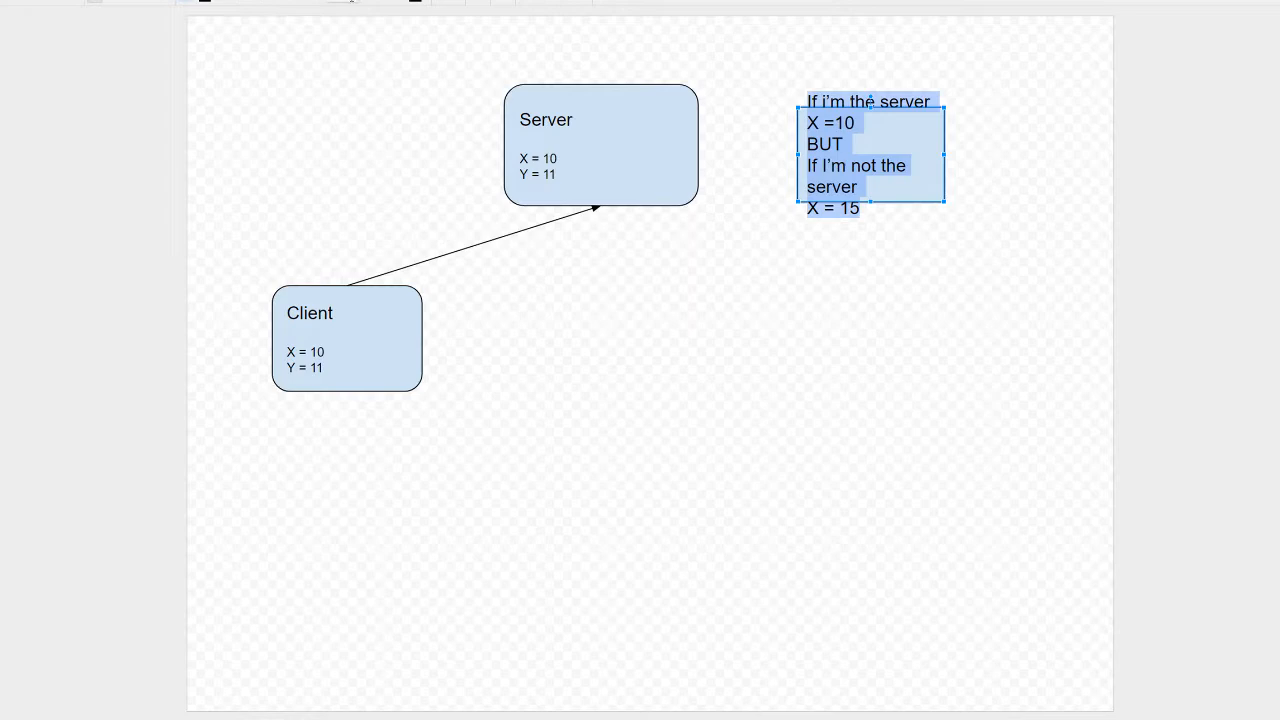
pyautogui.click(656, 212)
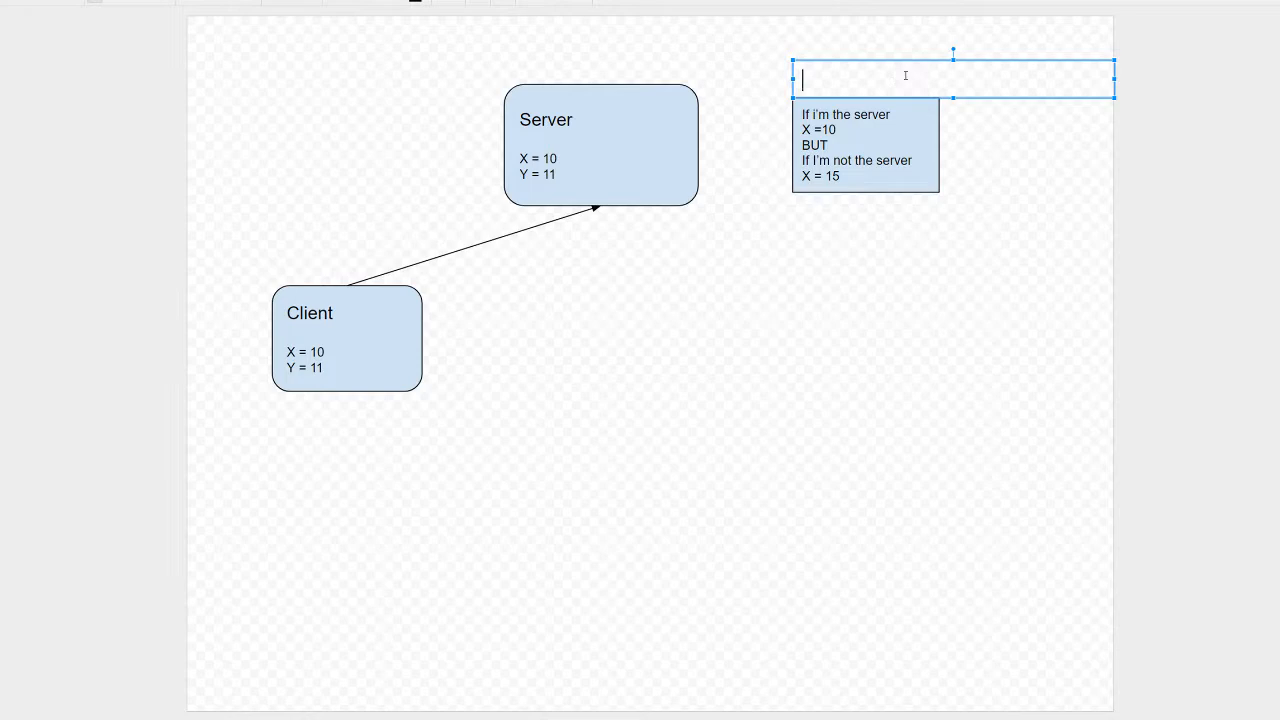
pyautogui.write('Script.sqf')
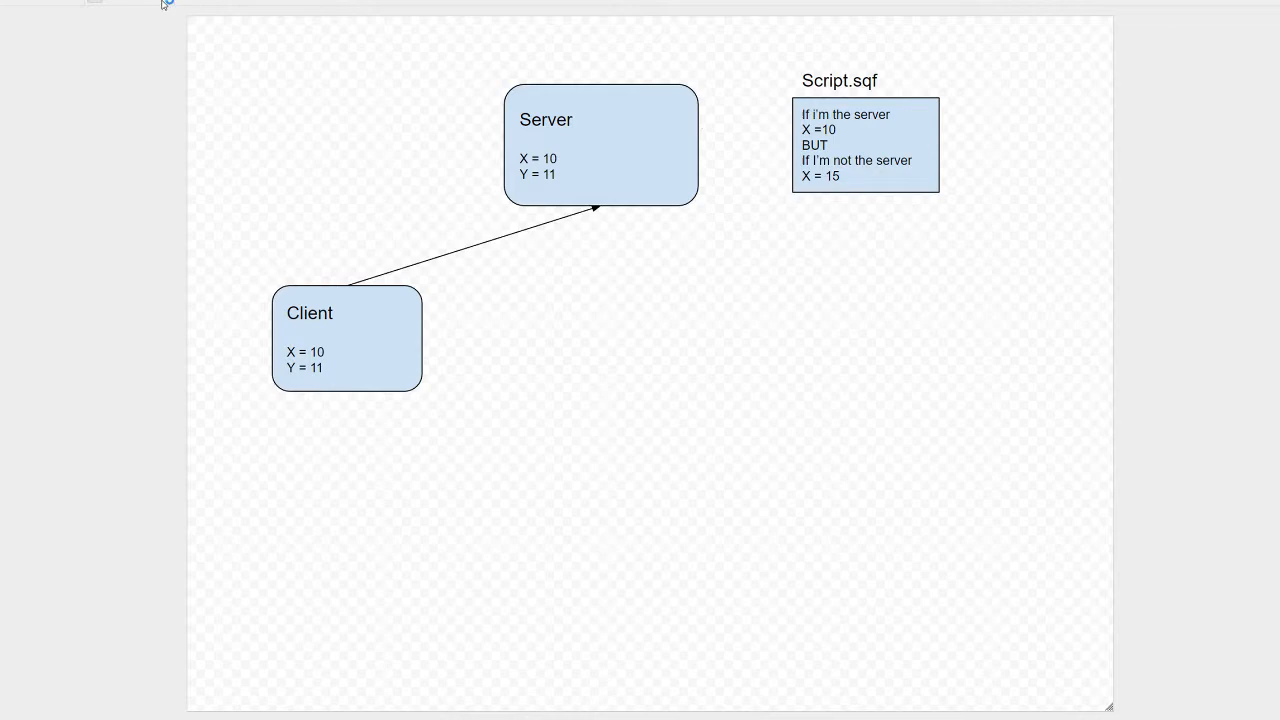
pyautogui.moveTo(698, 144); pyautogui.dragTo(792, 144)
pyautogui.write('5')
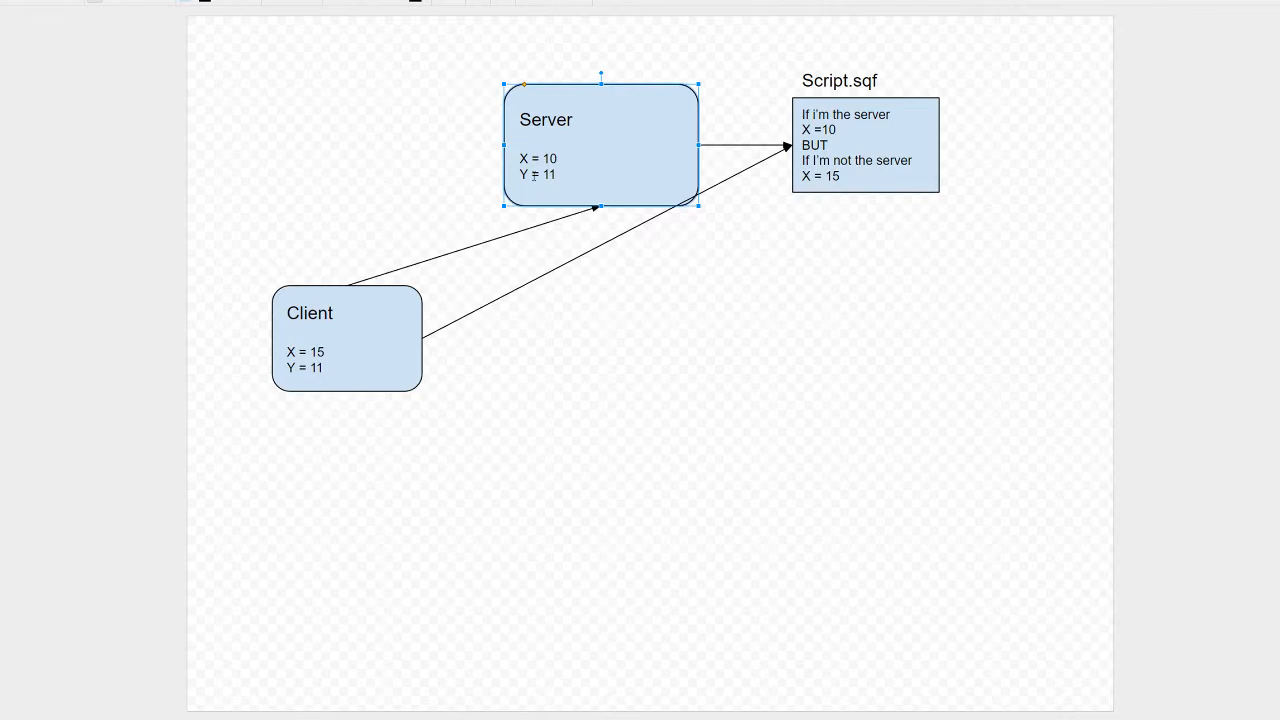
pyautogui.click(742, 232)
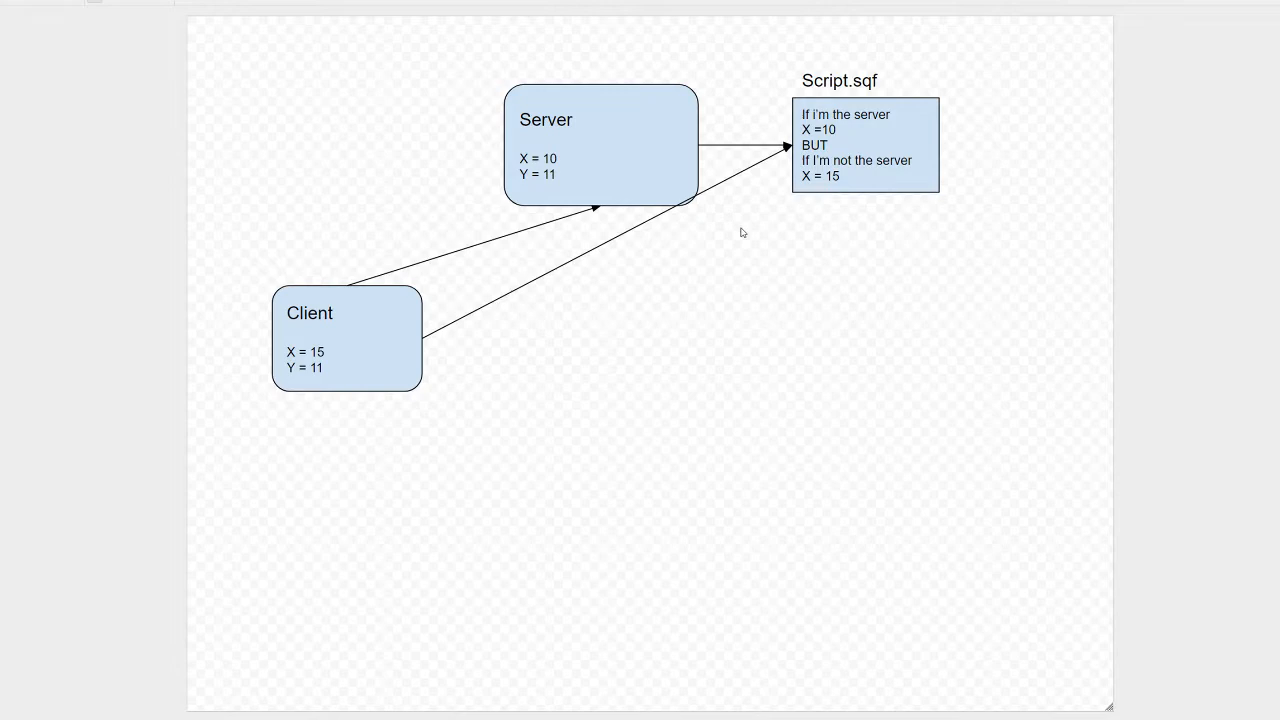
pyautogui.moveTo(680, 390)
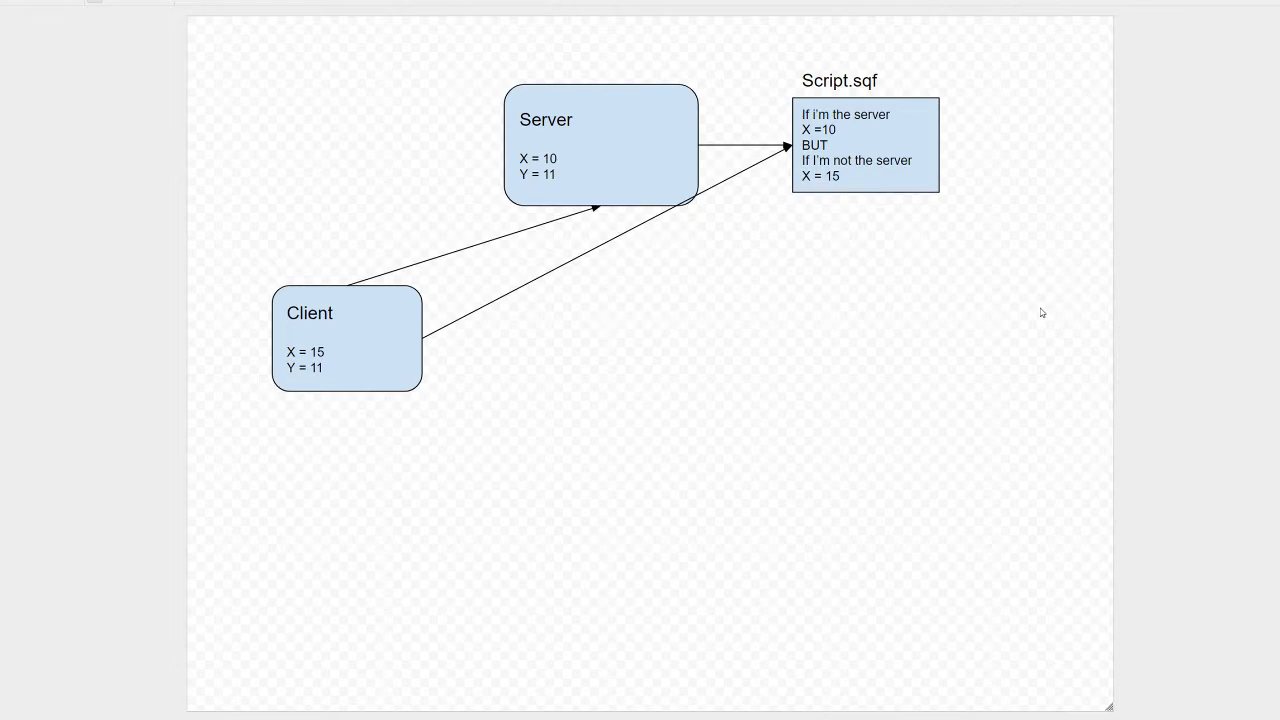
pyautogui.moveTo(620, 436)
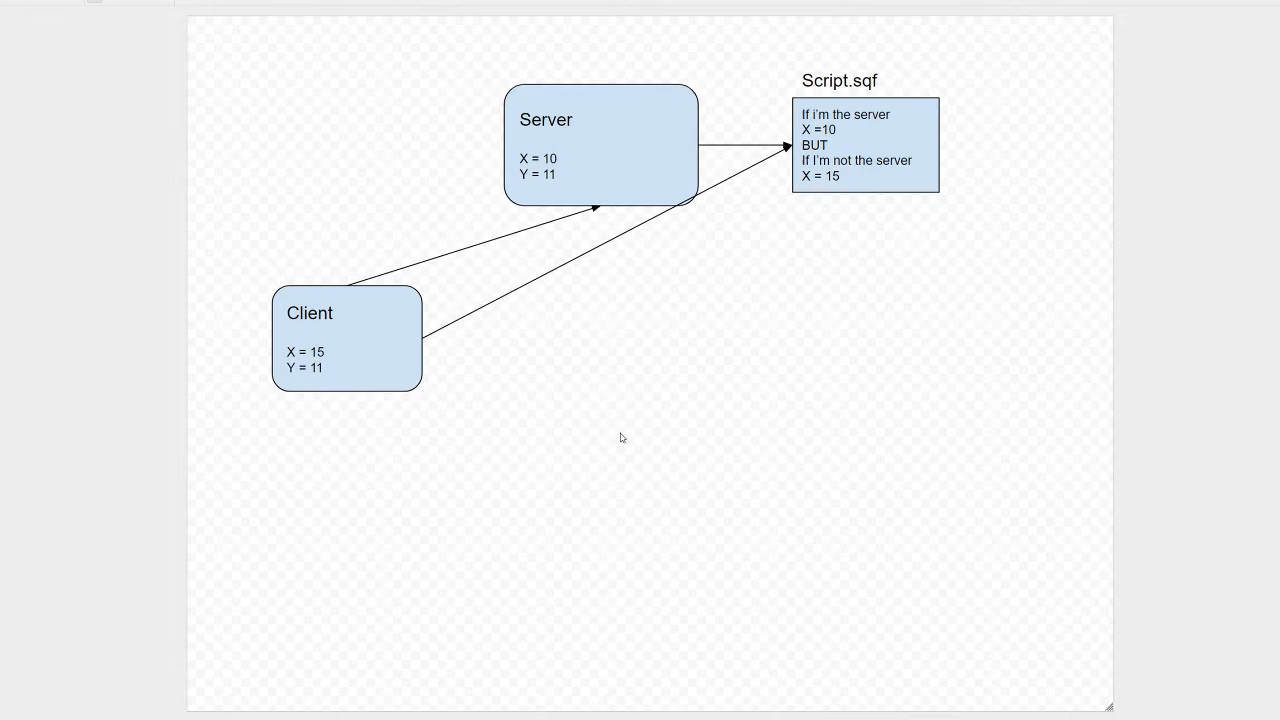
pyautogui.moveTo(592, 510)
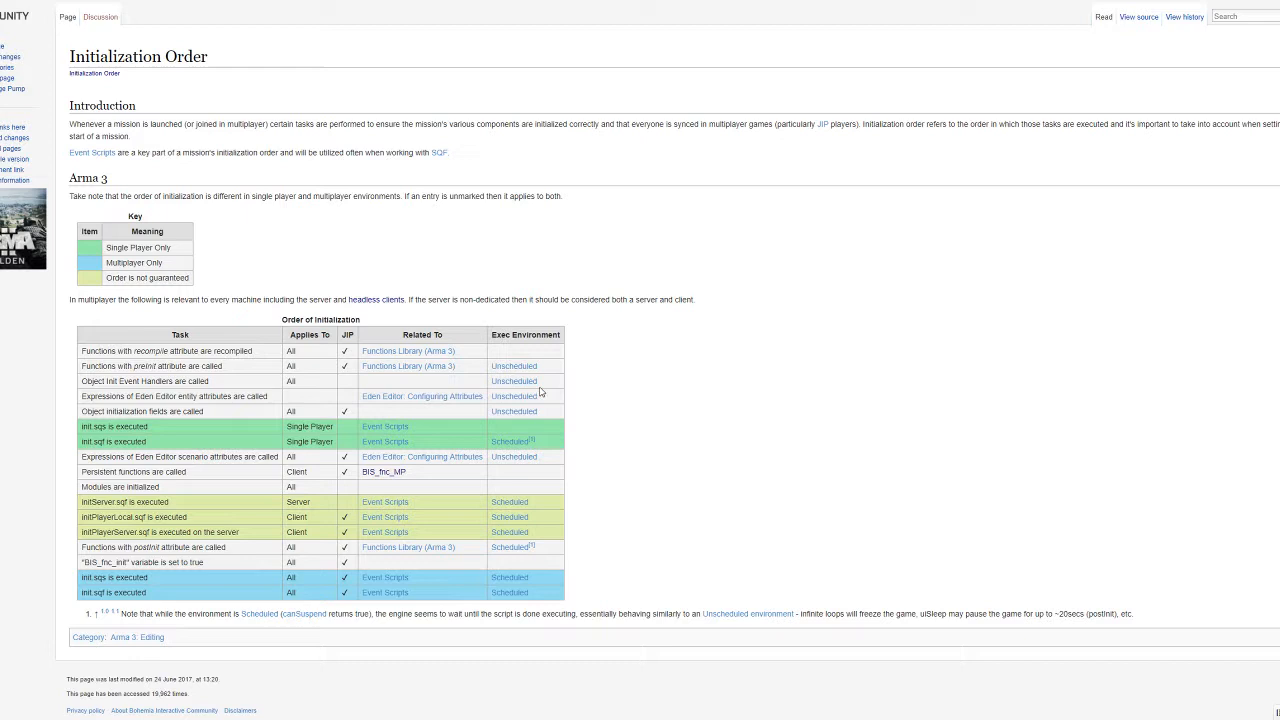
pyautogui.moveTo(584, 600)
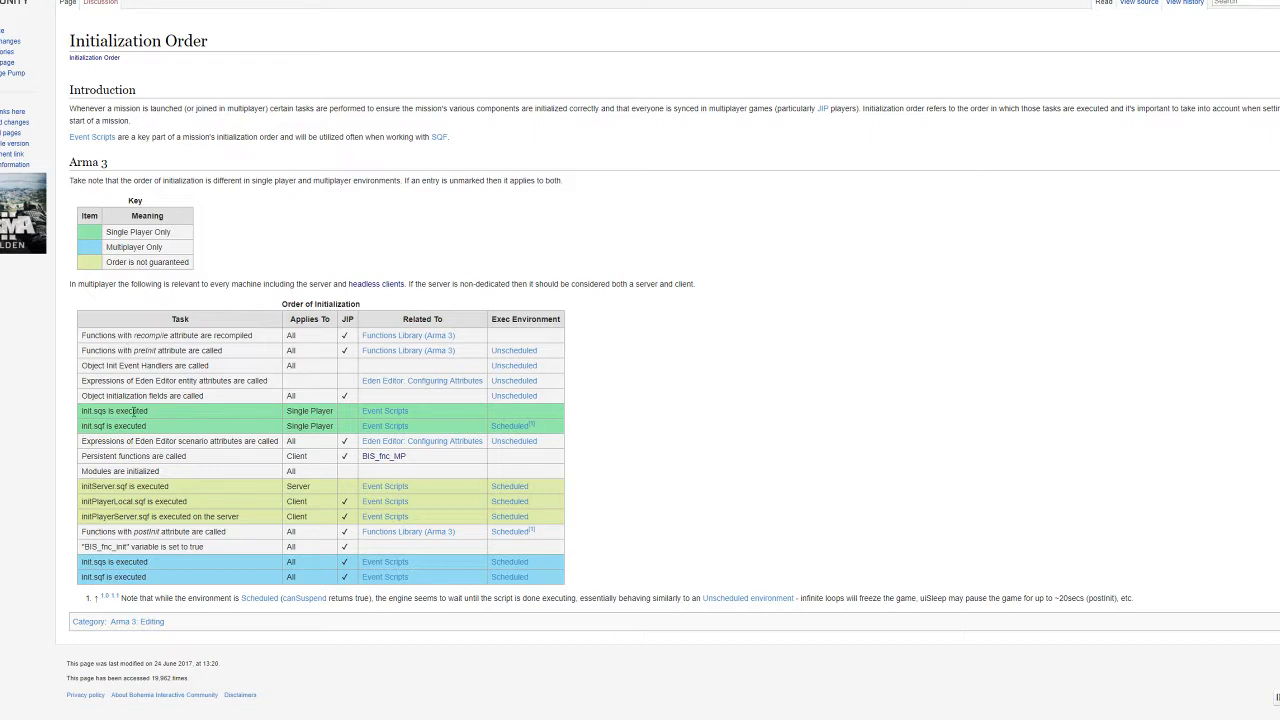
pyautogui.moveTo(202, 412)
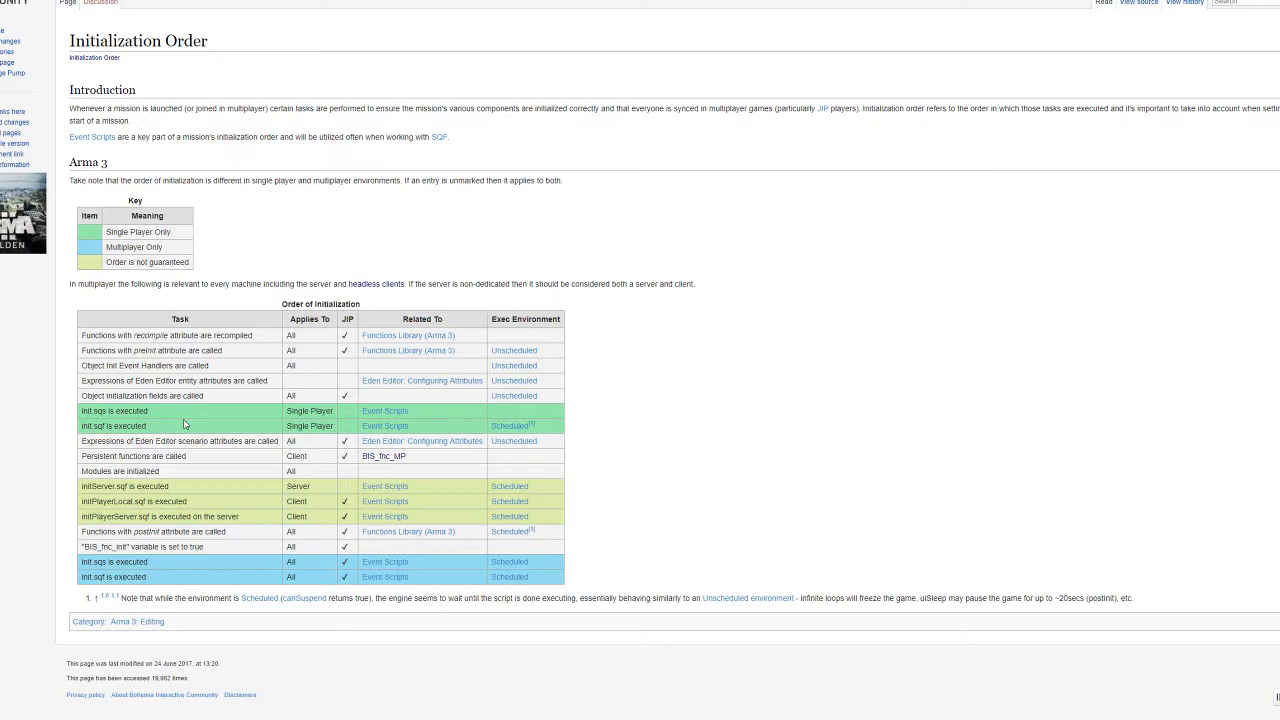
# Step: Highlight rows of the wiki Initialization Order table while discussing them, then switch to Arma 3
pyautogui.doubleClick(114, 576)
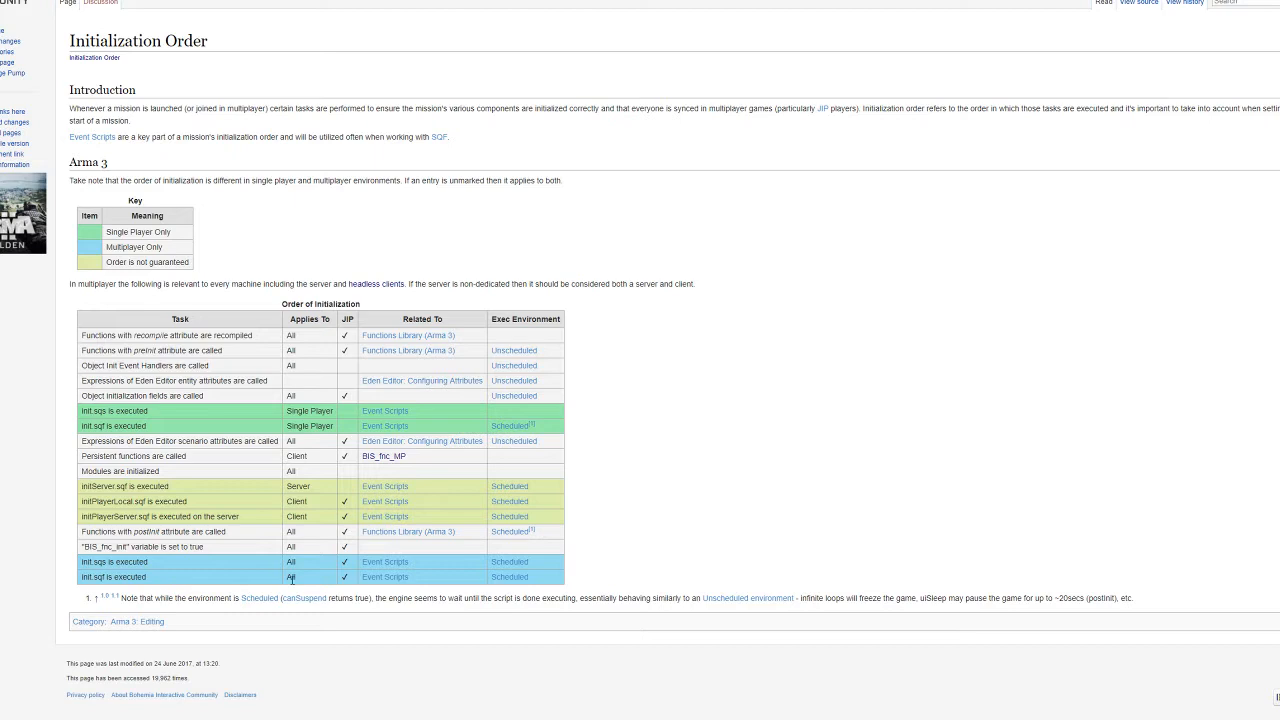
pyautogui.moveTo(80, 336); pyautogui.dragTo(228, 366)
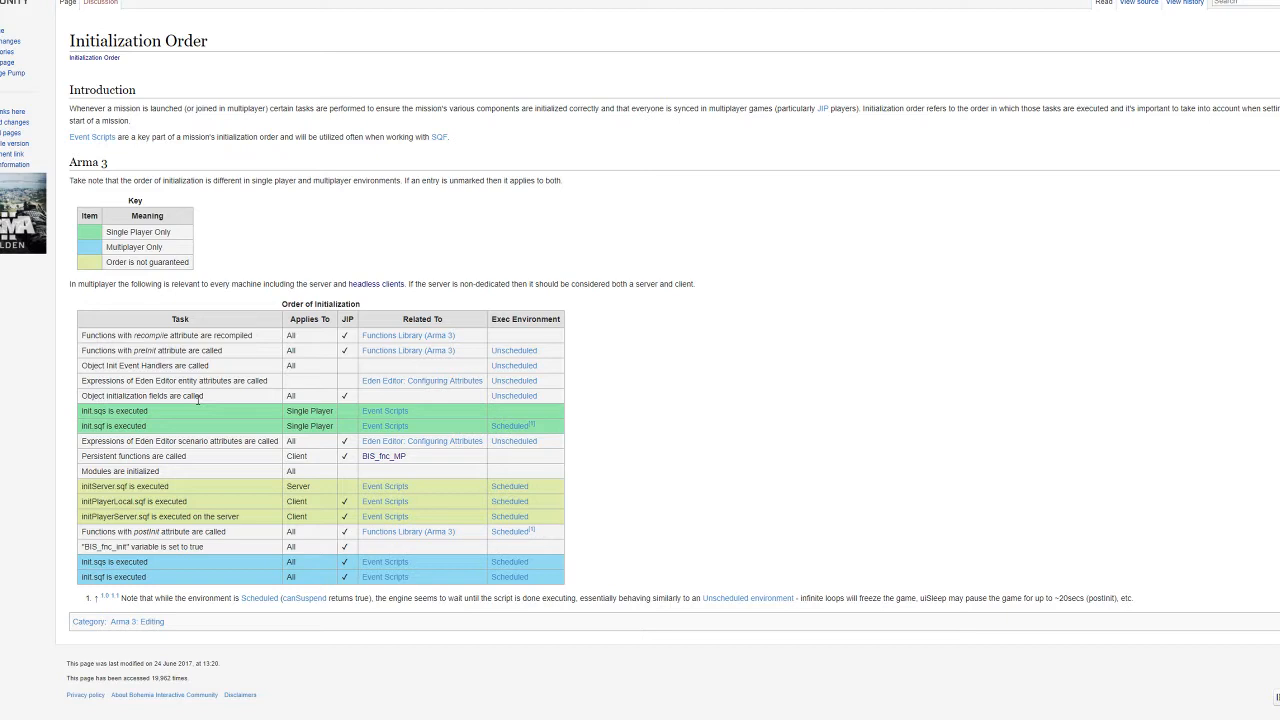
pyautogui.doubleClick(142, 396)
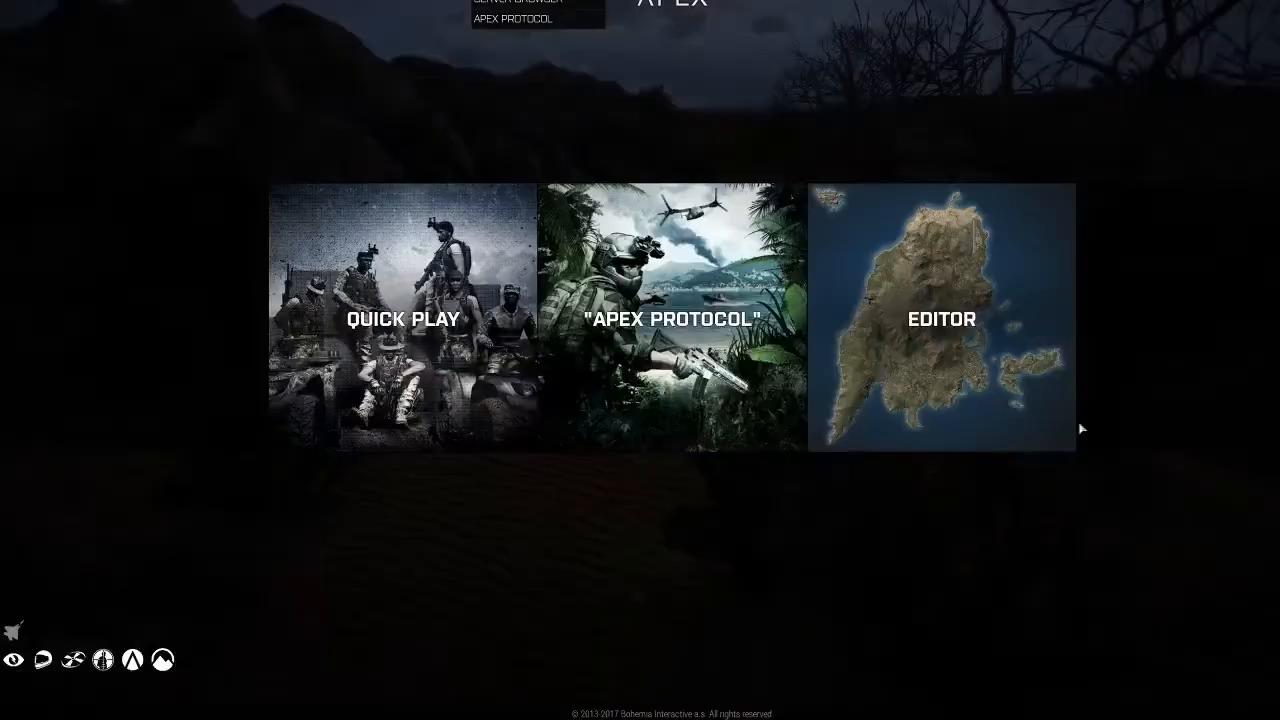
# Step: Enter the Arma 3 Editor's Select Map screen listing Altis, Malden 2035, Stratis, Tanoa and Virtual Reality
pyautogui.click(940, 318)
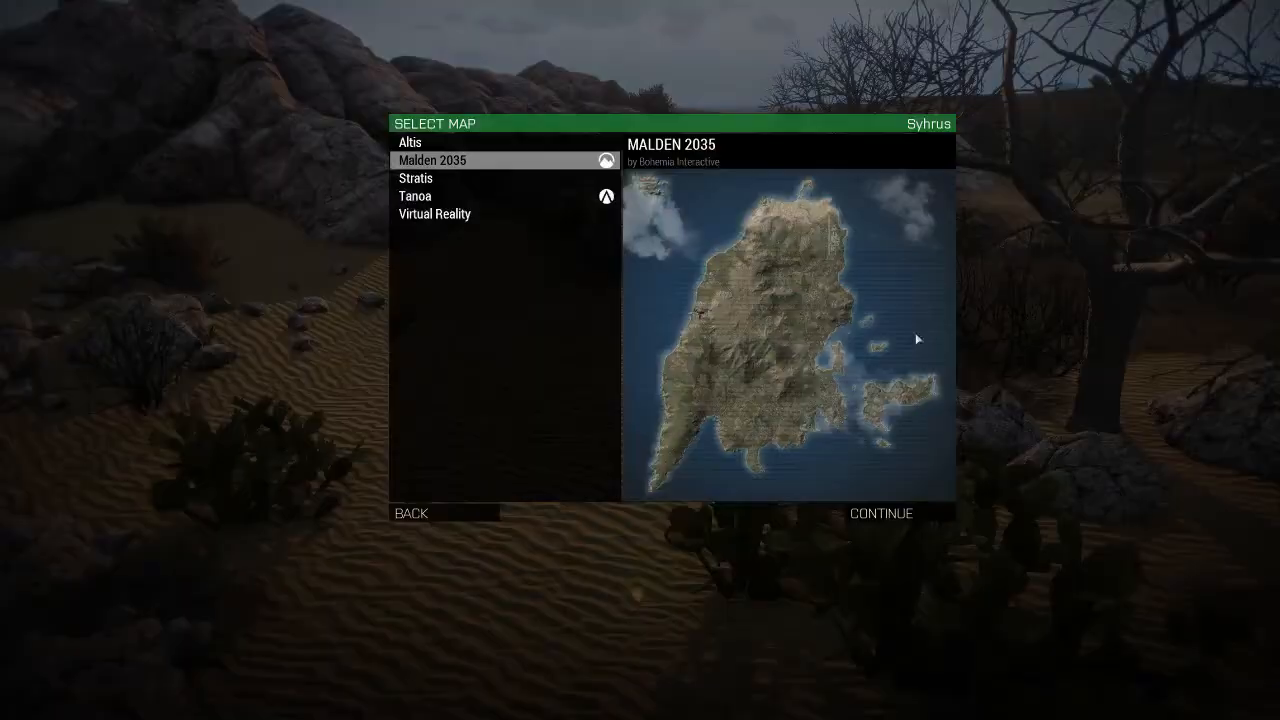
pyautogui.click(880, 512)
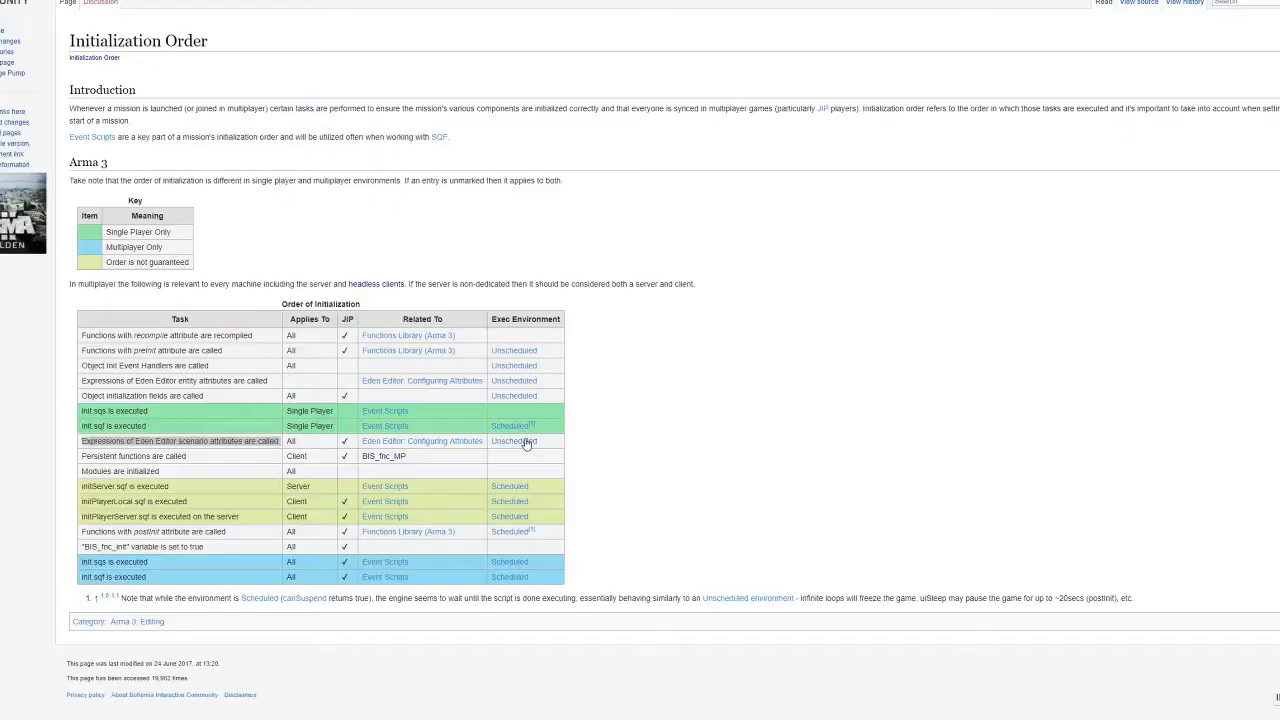
pyautogui.doubleClick(138, 472)
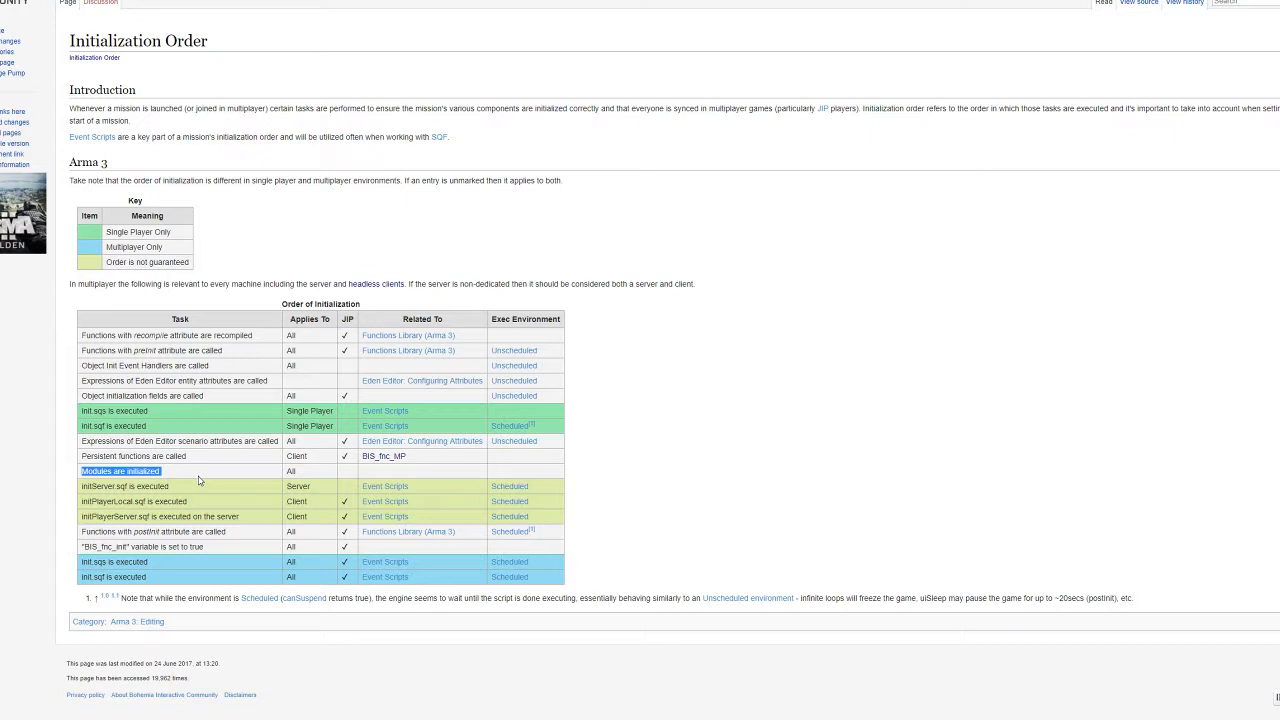
pyautogui.moveTo(158, 428)
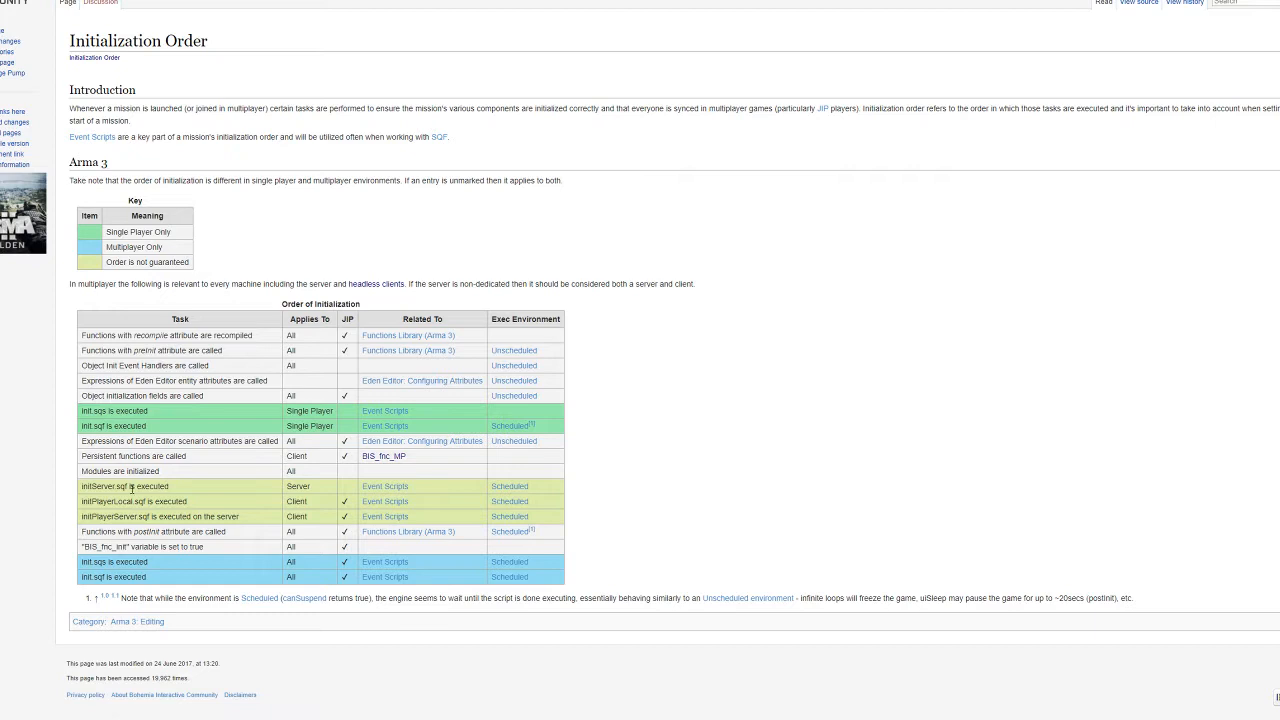
pyautogui.moveTo(176, 528)
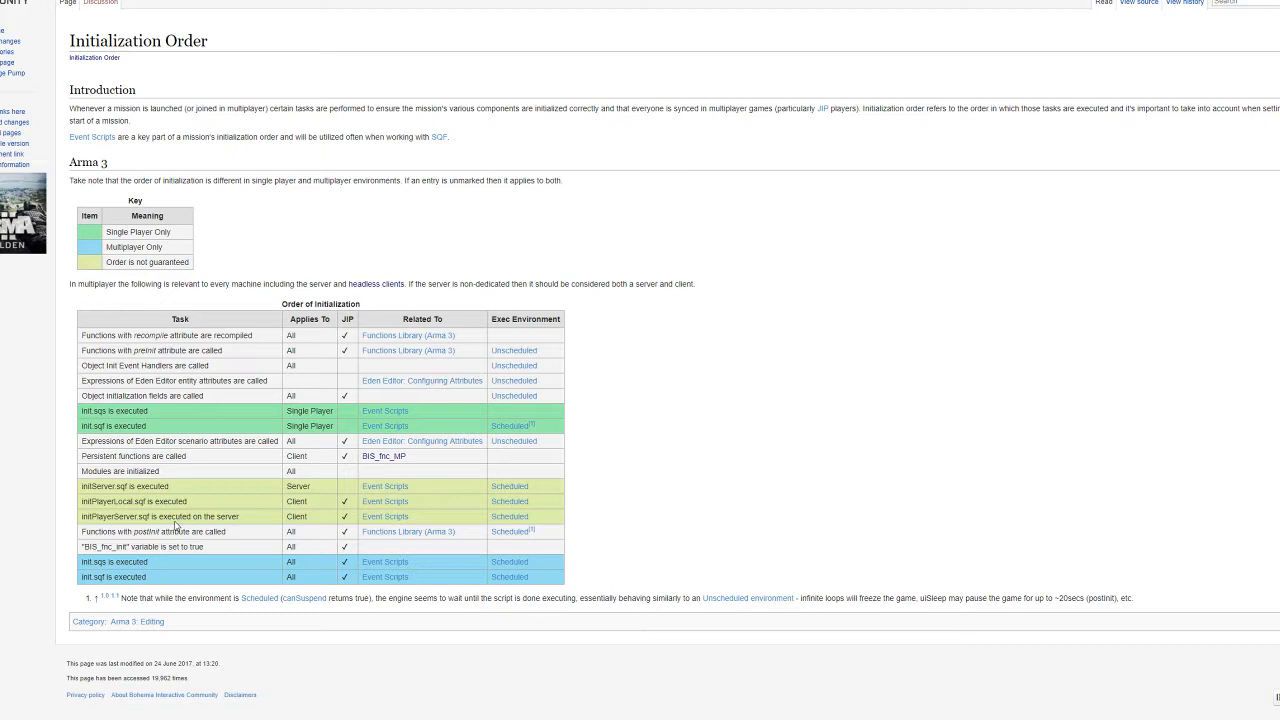
pyautogui.moveTo(228, 552)
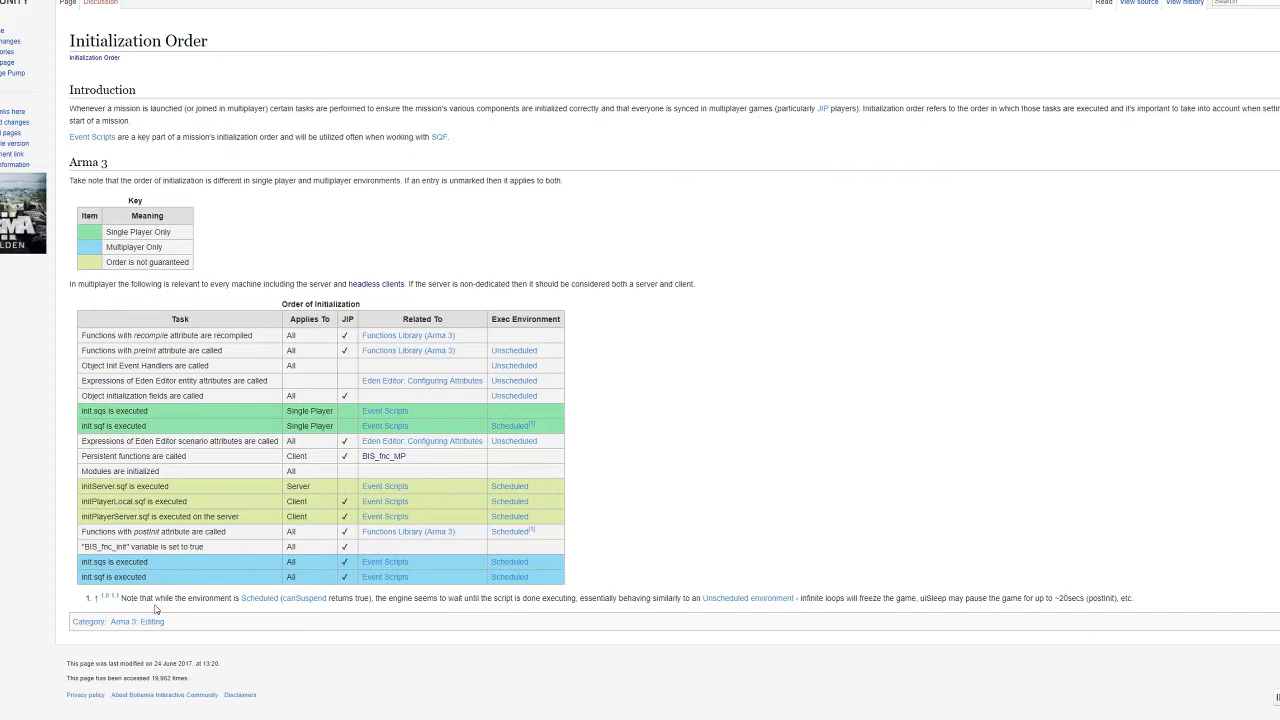
pyautogui.moveTo(1248, 328)
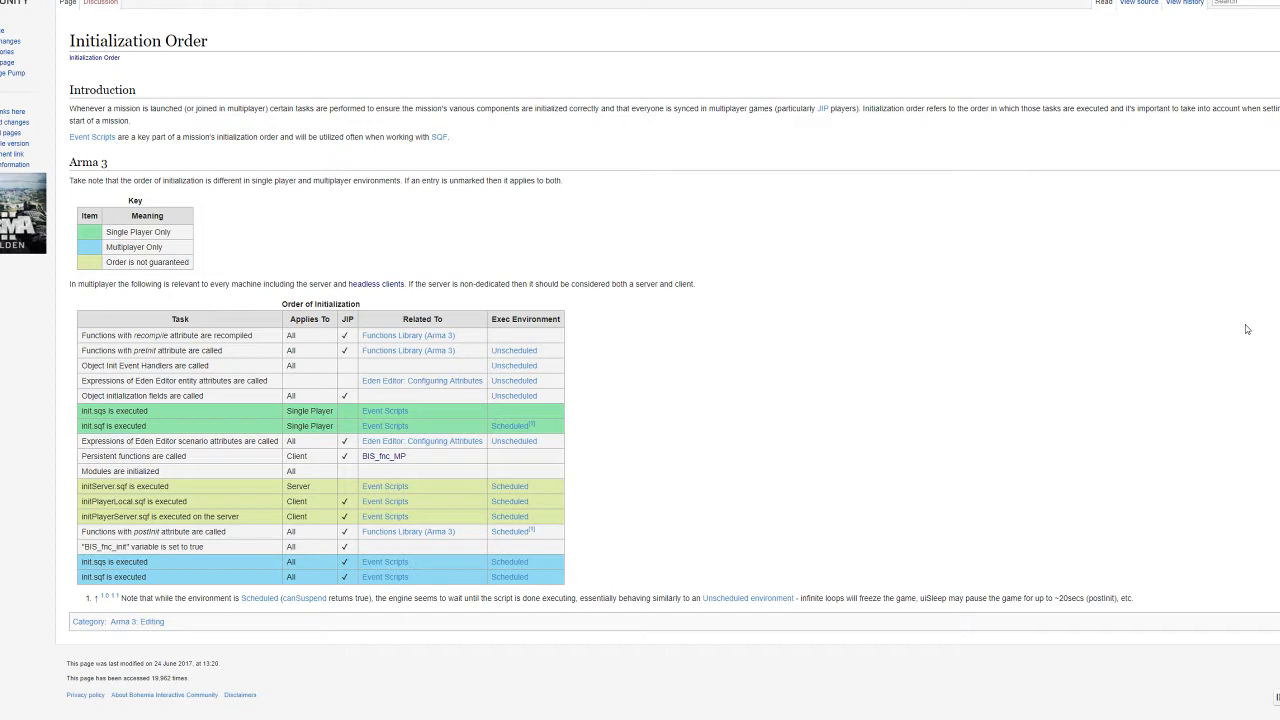
pyautogui.moveTo(884, 580)
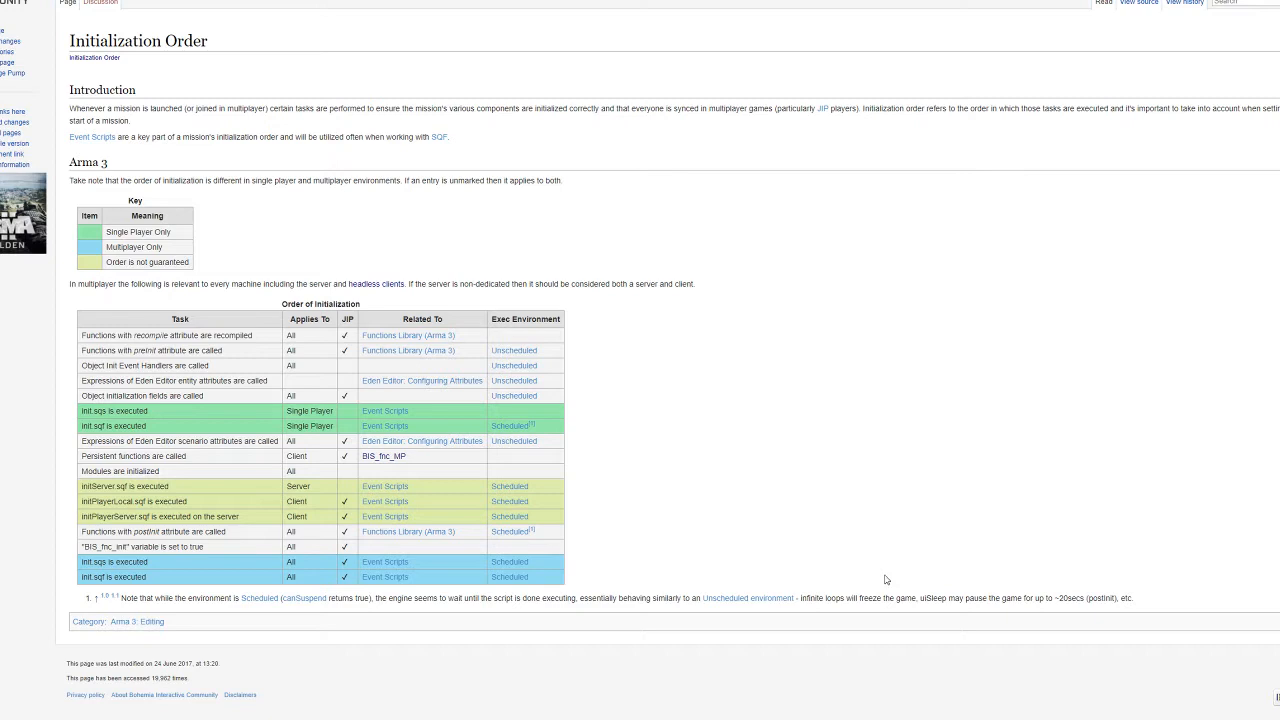